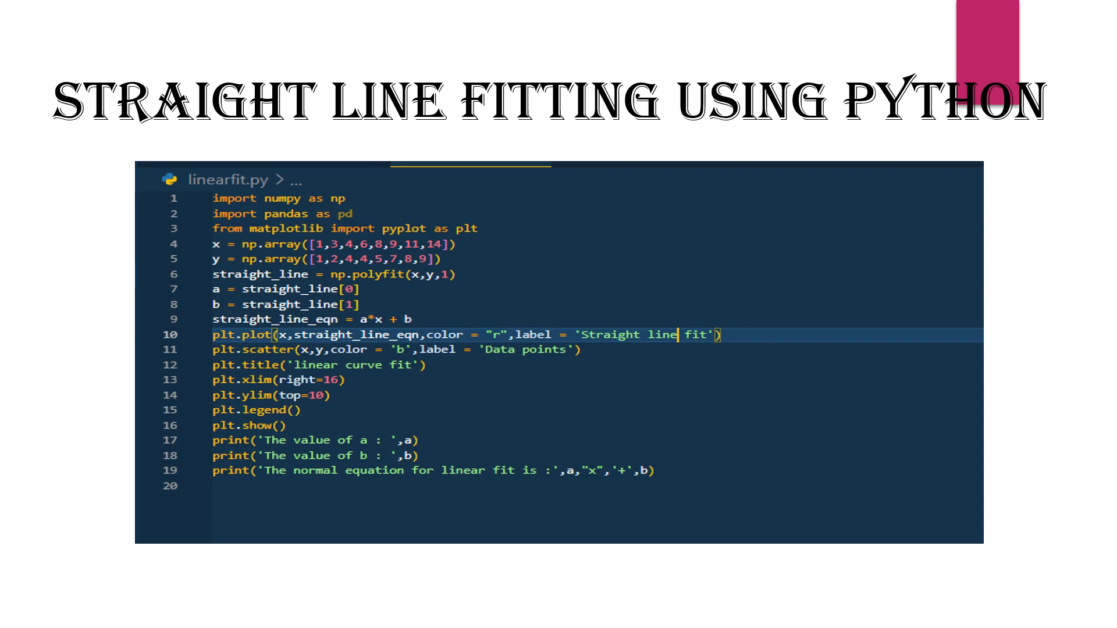
- Advance to the 'Output of Python Code' slide showing the fitted a, b values and line equation
key("Right")
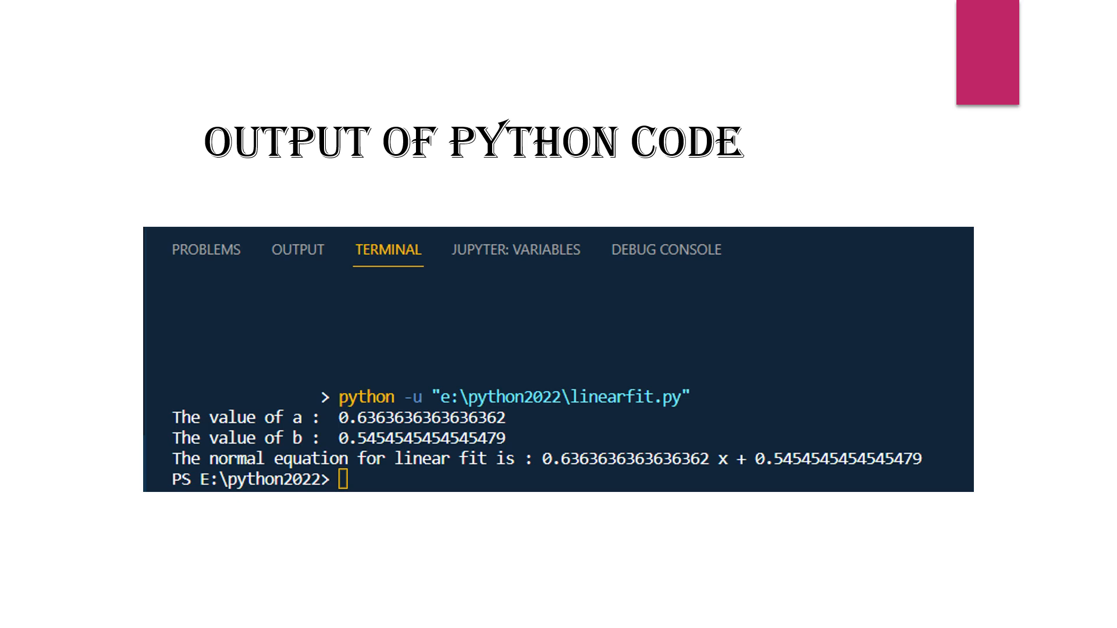